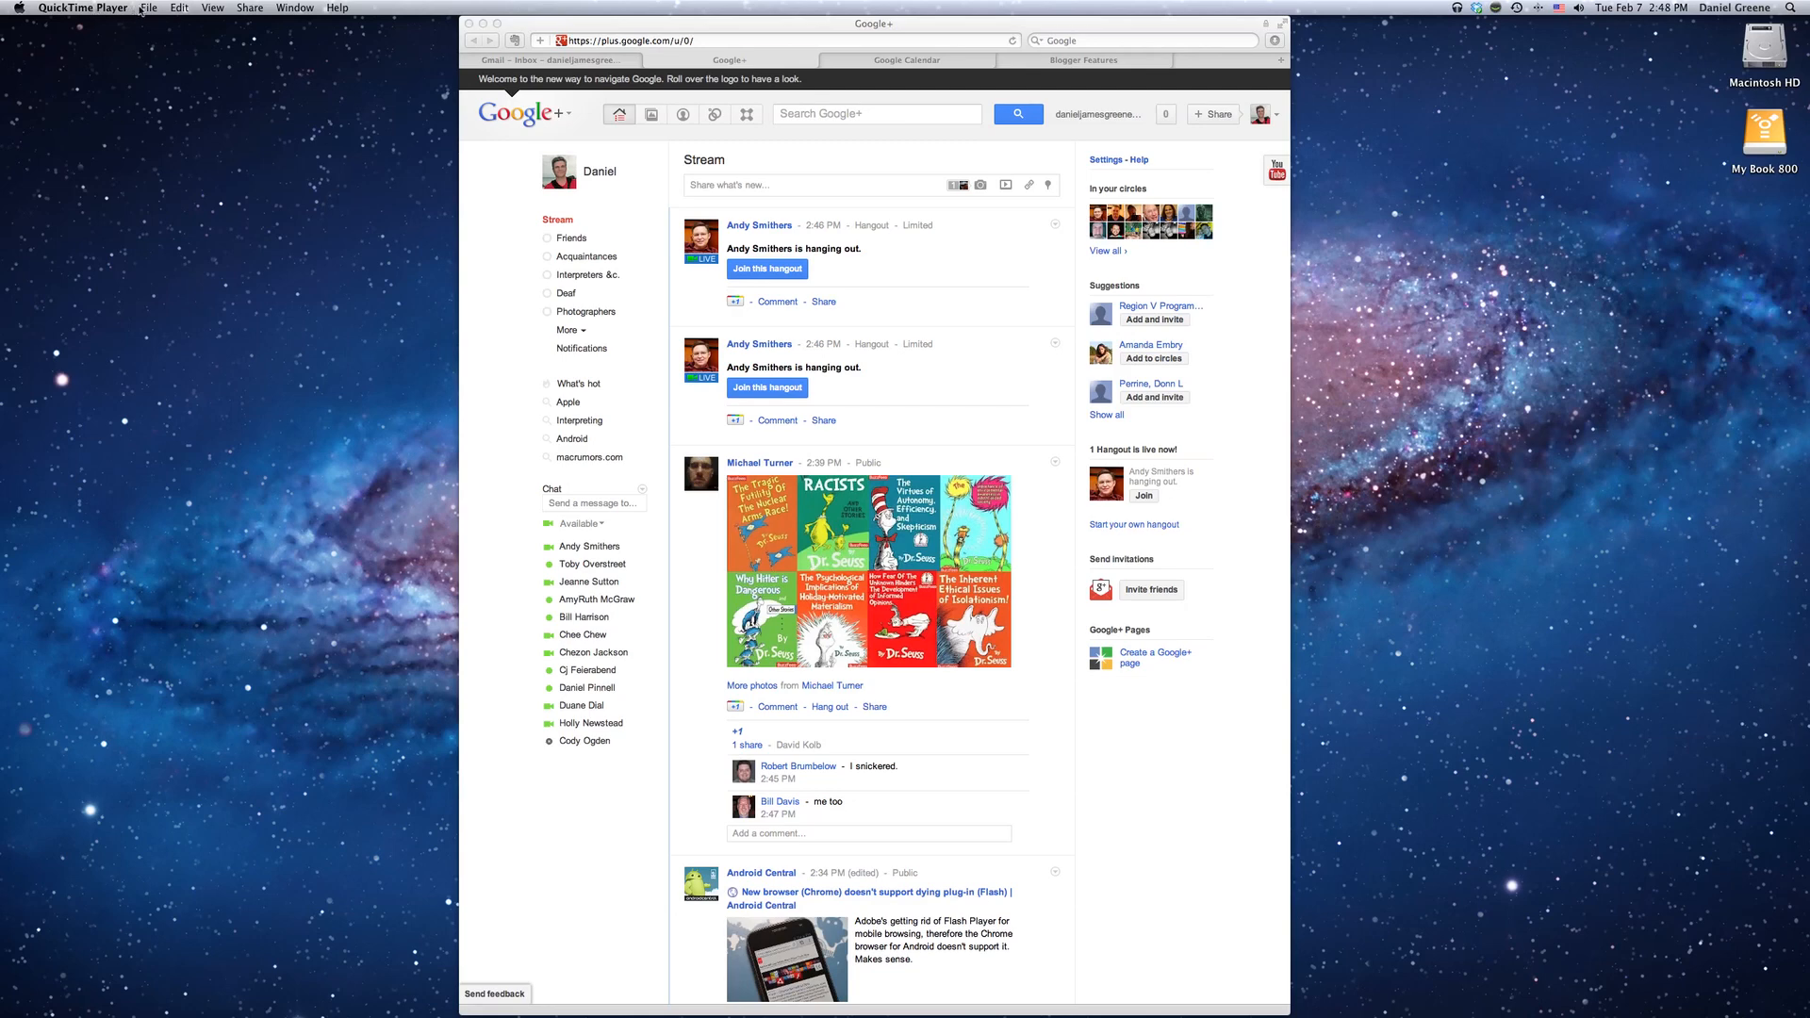
# Start a new QuickTime screen recording so its controller waits on the desktop.
pyautogui.click(147, 7)
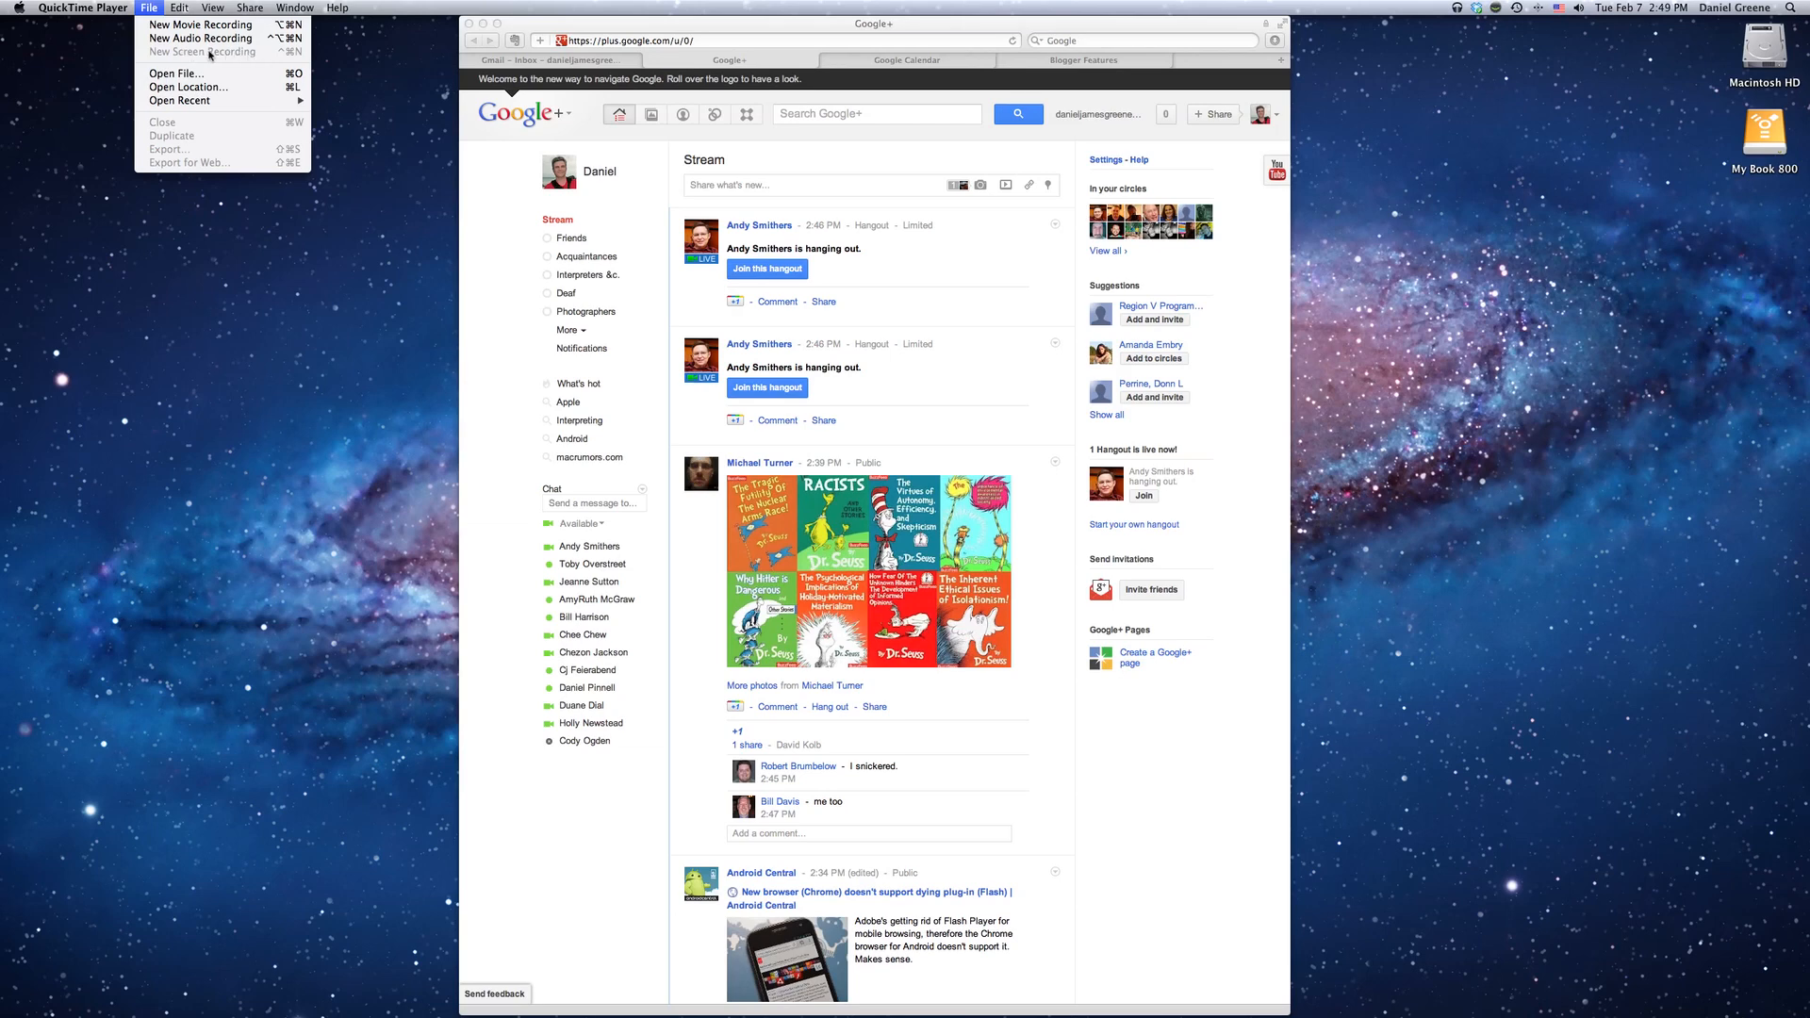
pyautogui.moveTo(255, 903)
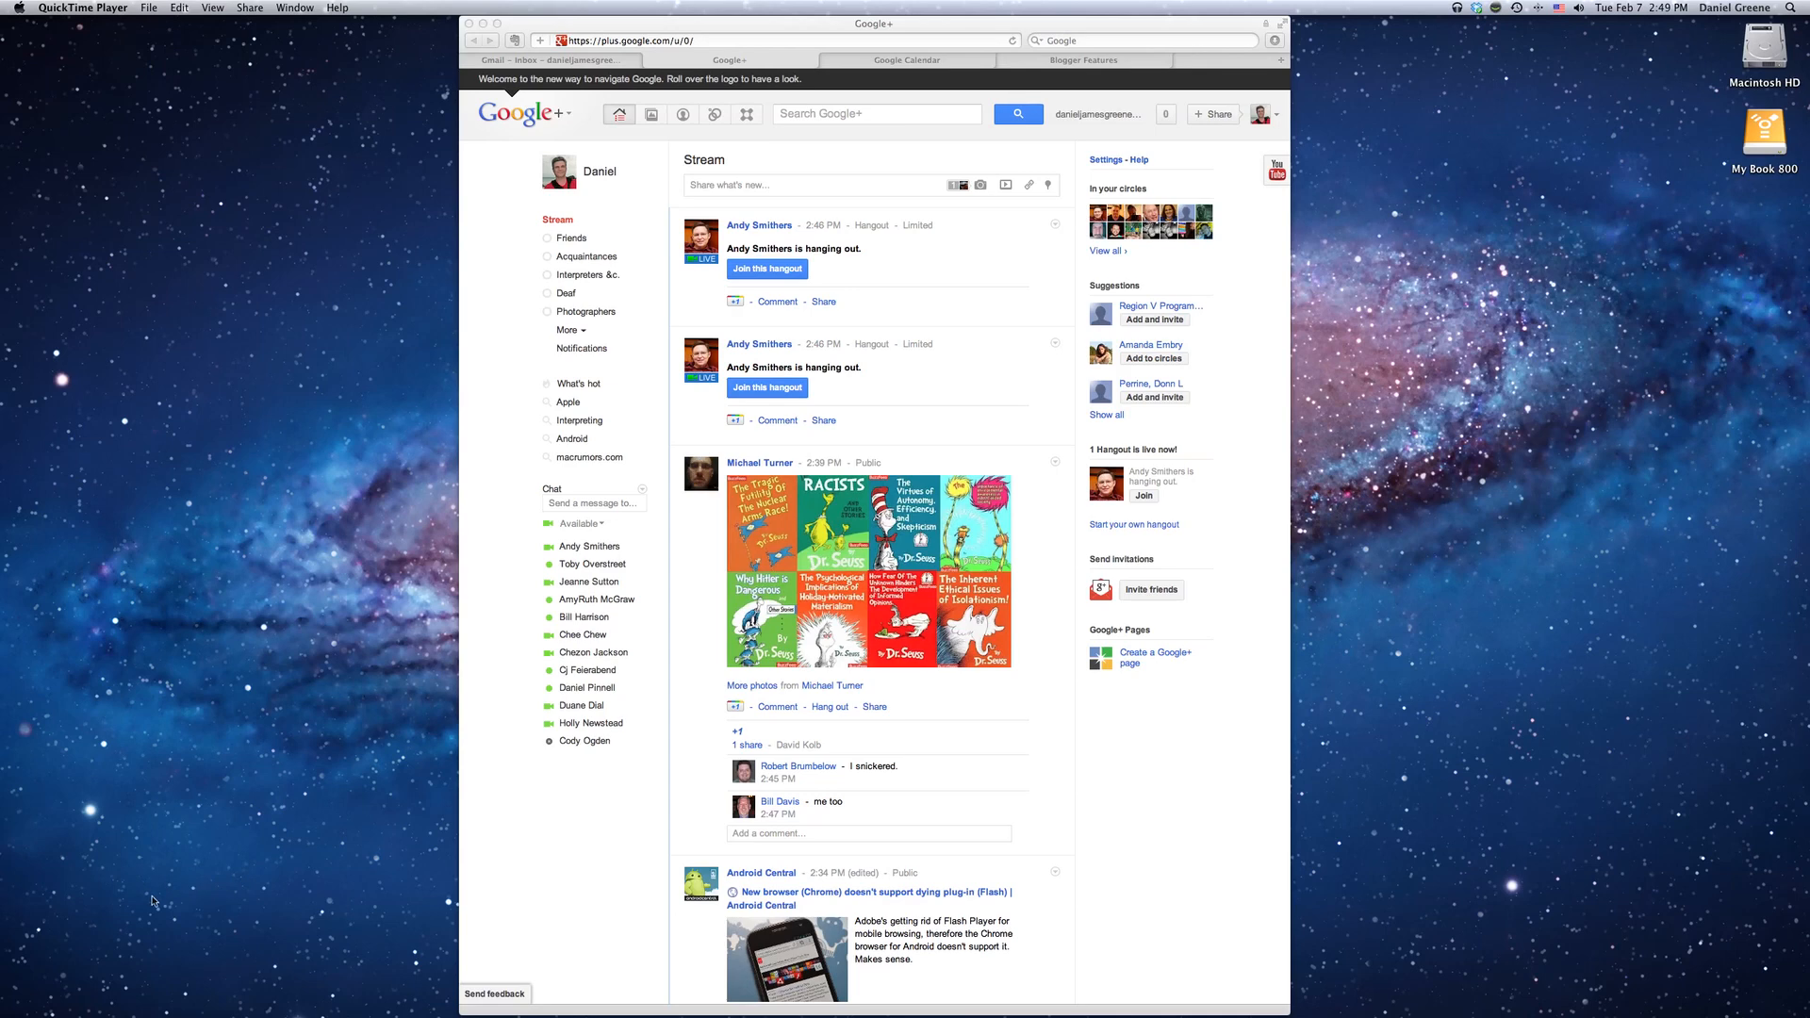
pyautogui.moveTo(245, 901)
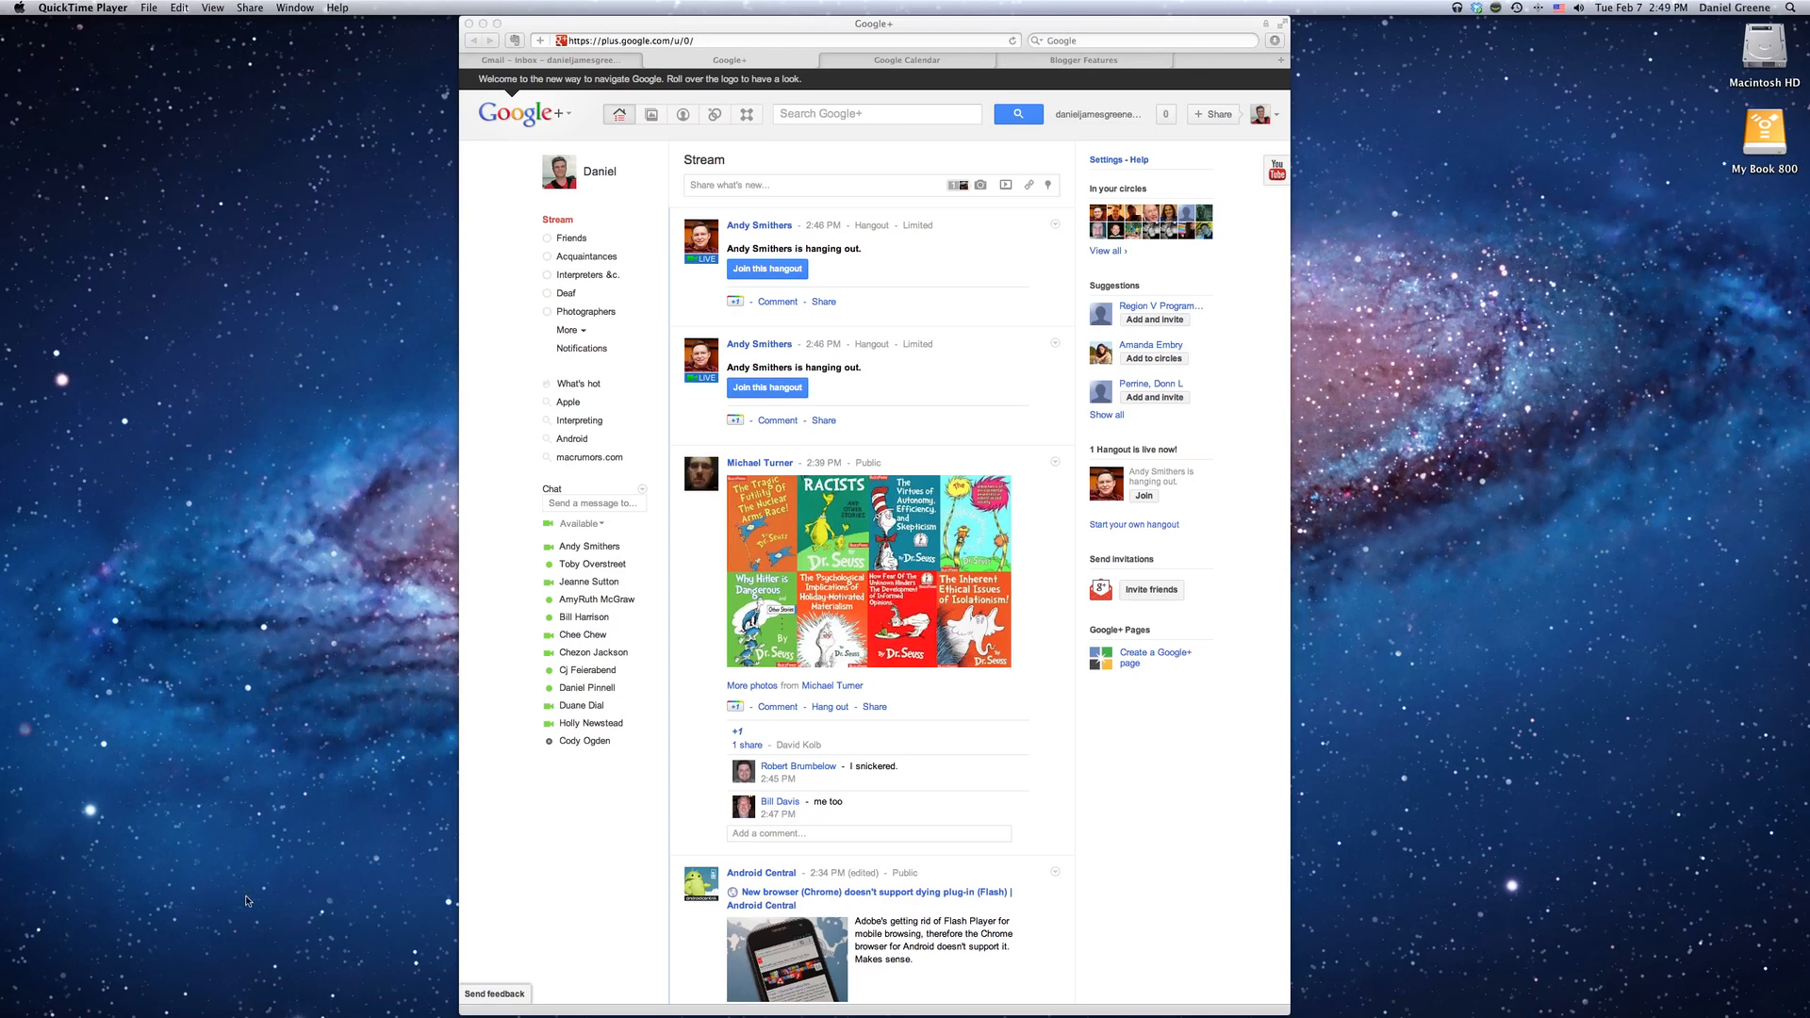
pyautogui.moveTo(238, 869)
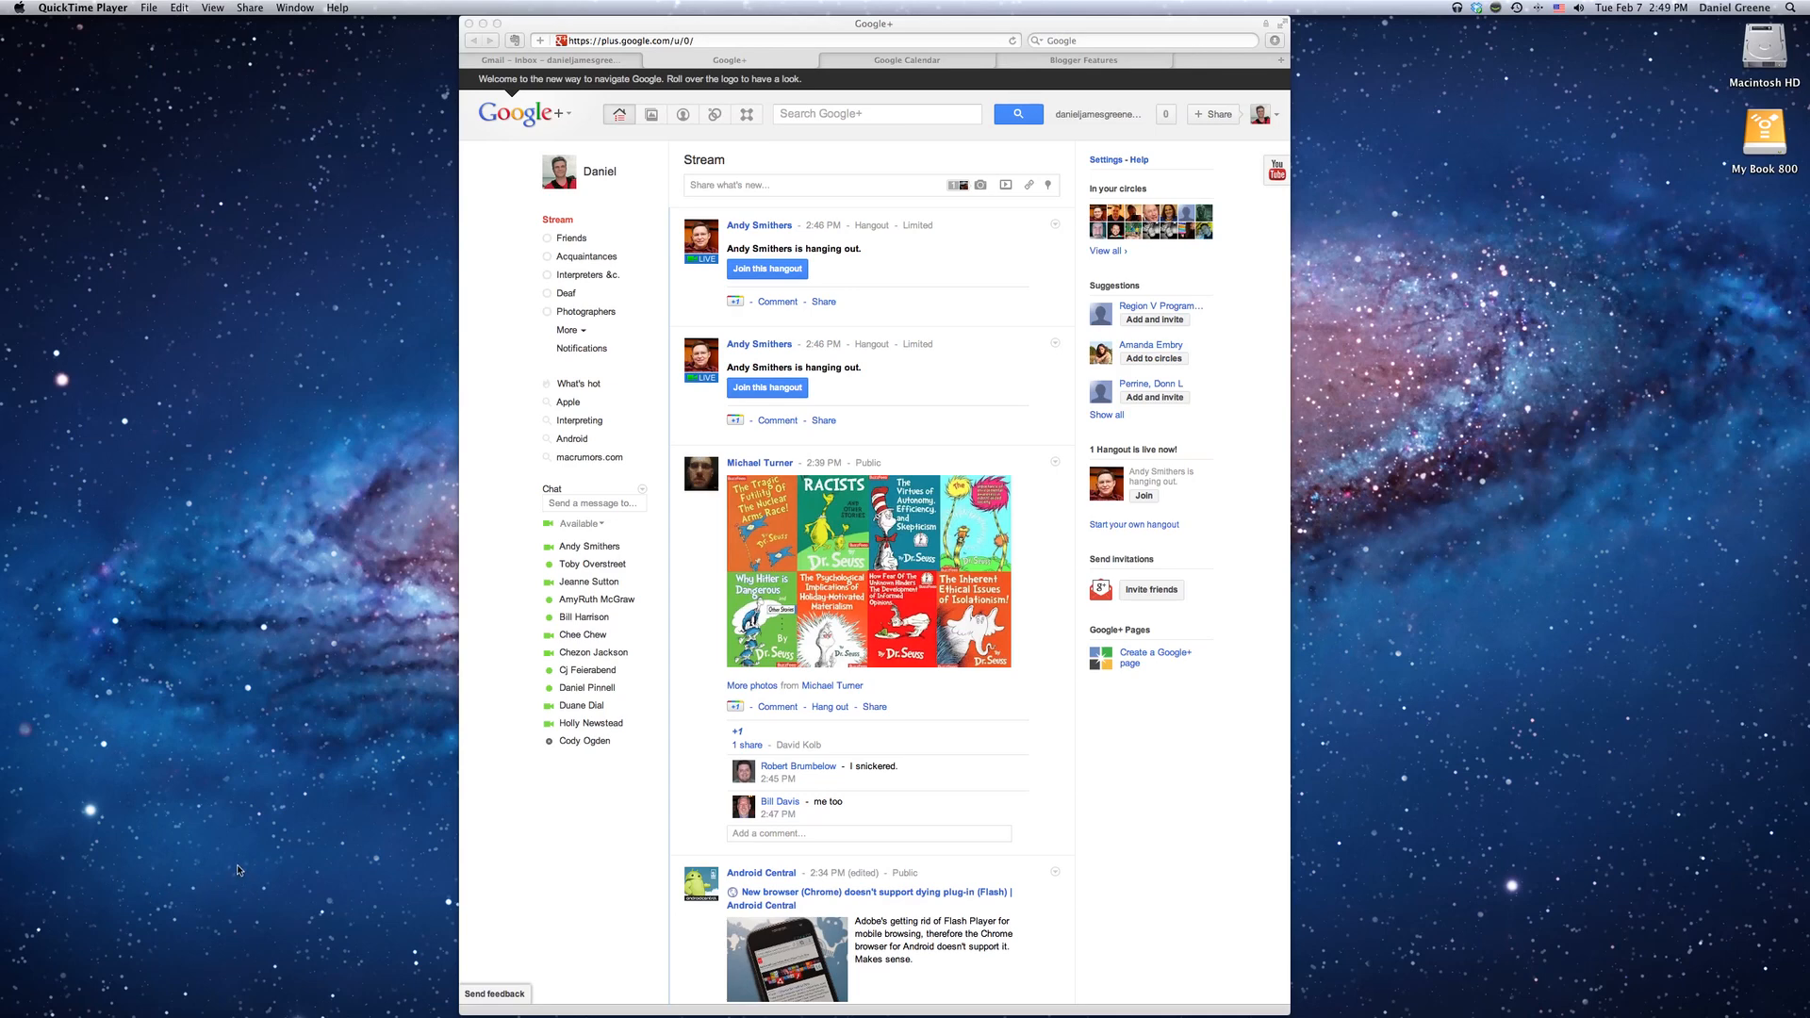
pyautogui.moveTo(294, 886)
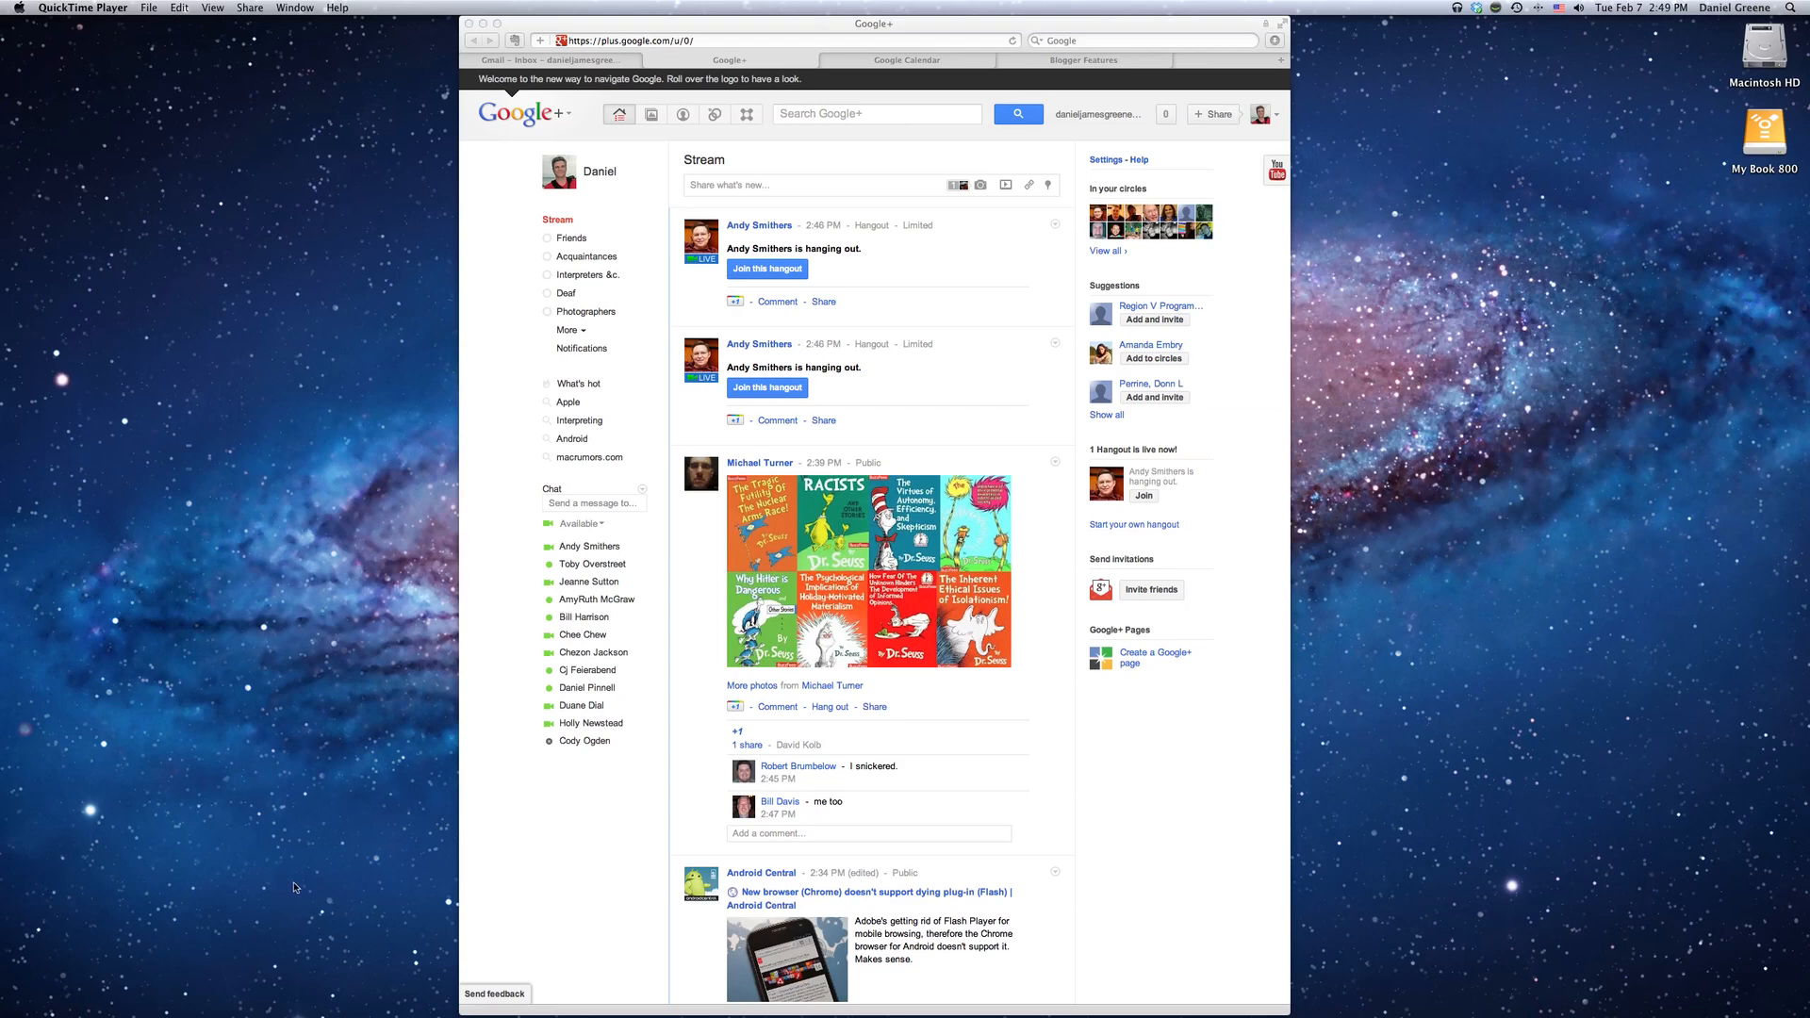
# Set the recording to Internal microphone, High quality, Show Mouse Clicks and Save to Movies.
pyautogui.rightClick(294, 886)
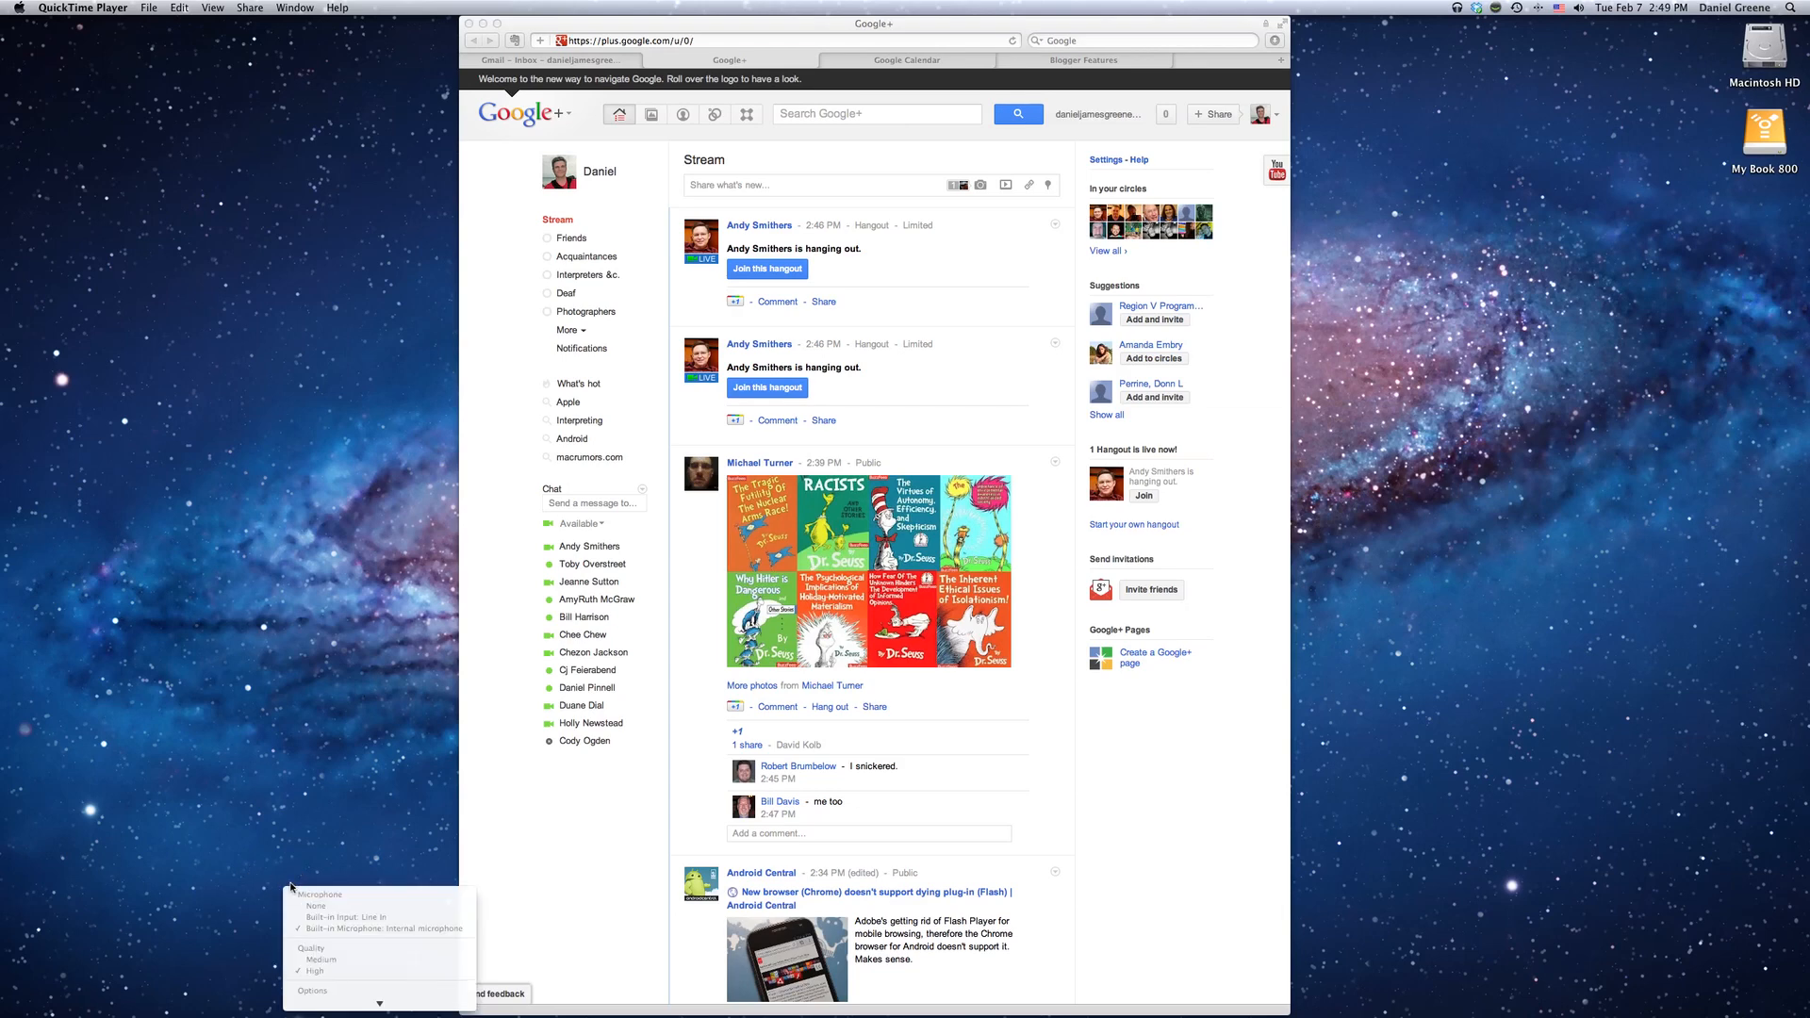
pyautogui.moveTo(321, 934)
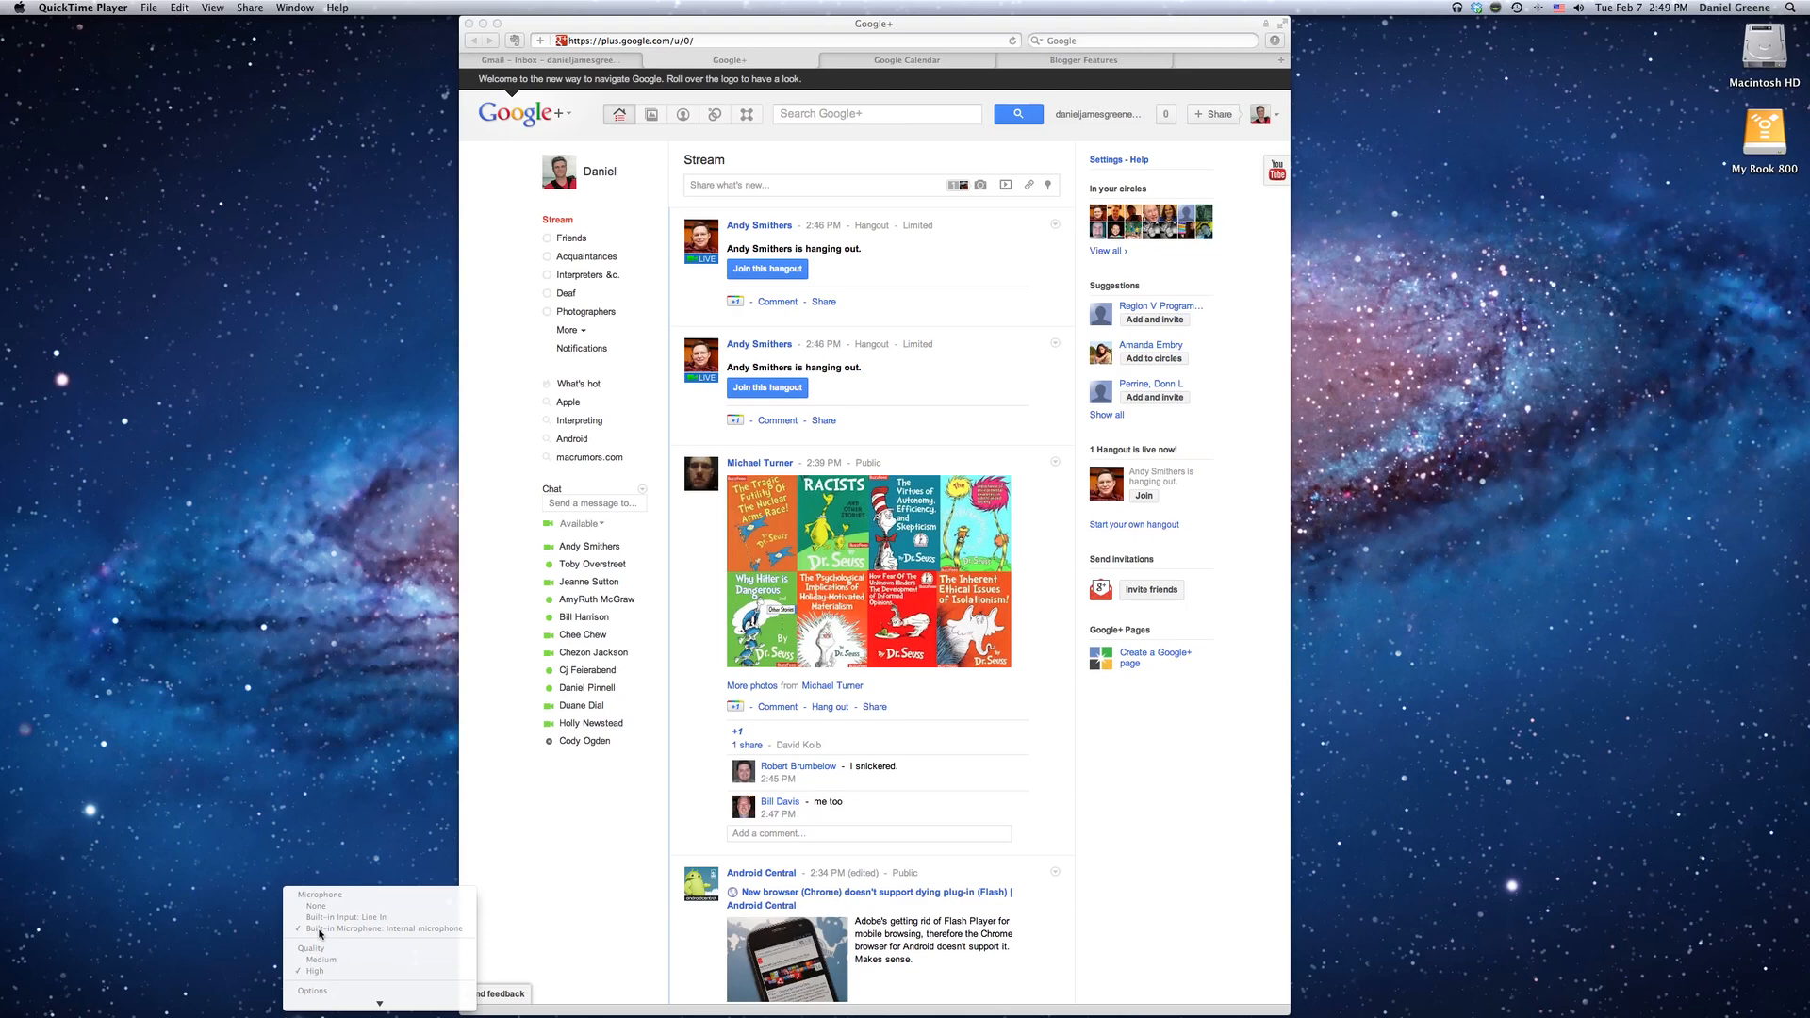
pyautogui.moveTo(428, 937)
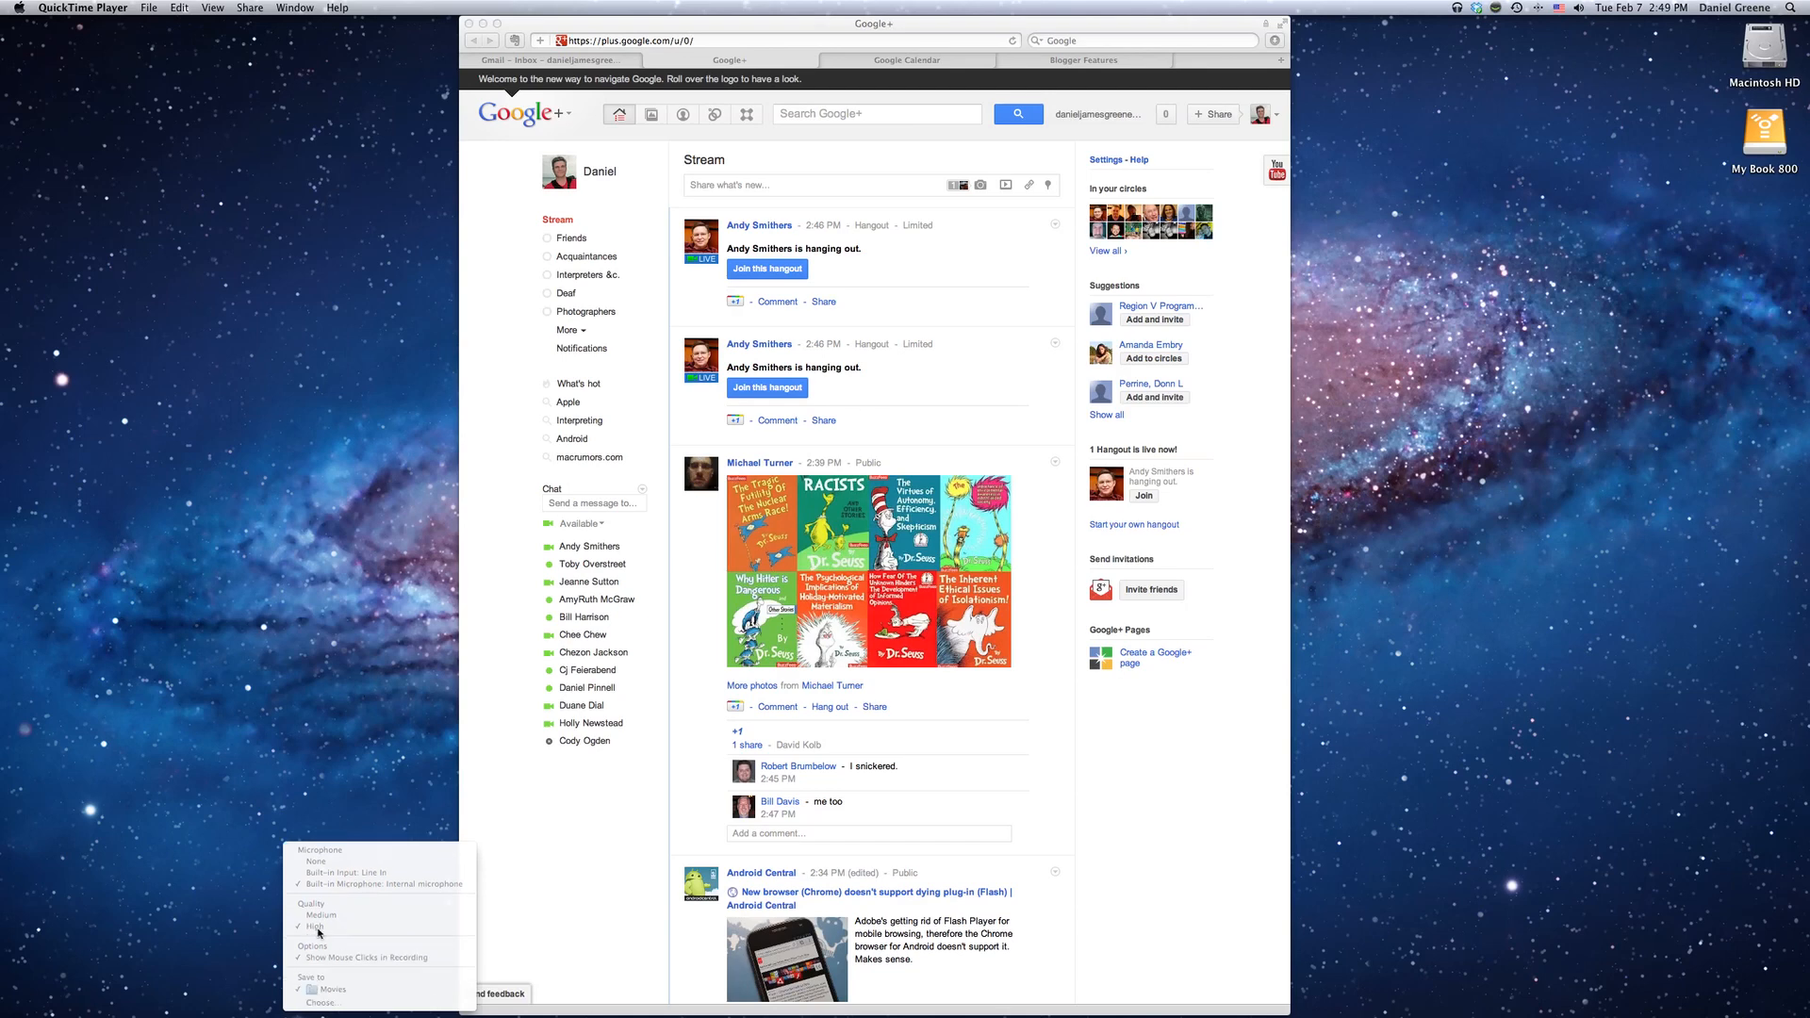
pyautogui.moveTo(296, 960)
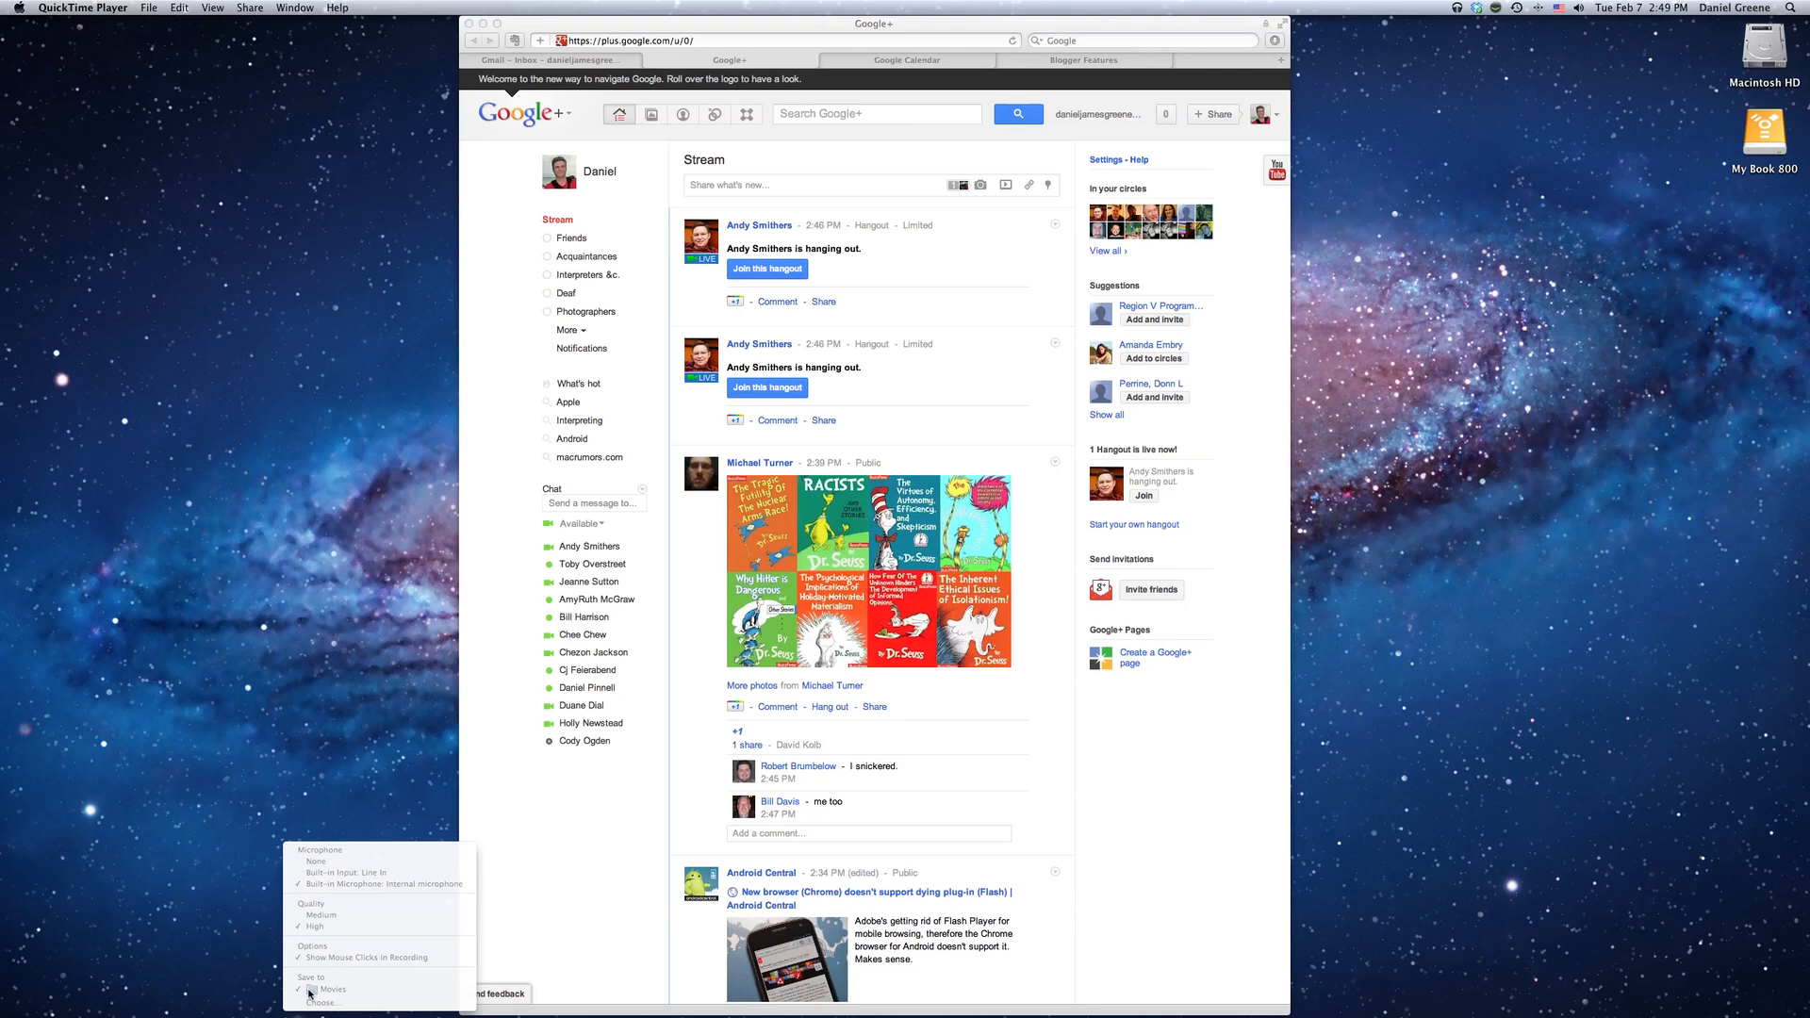
pyautogui.moveTo(254, 870)
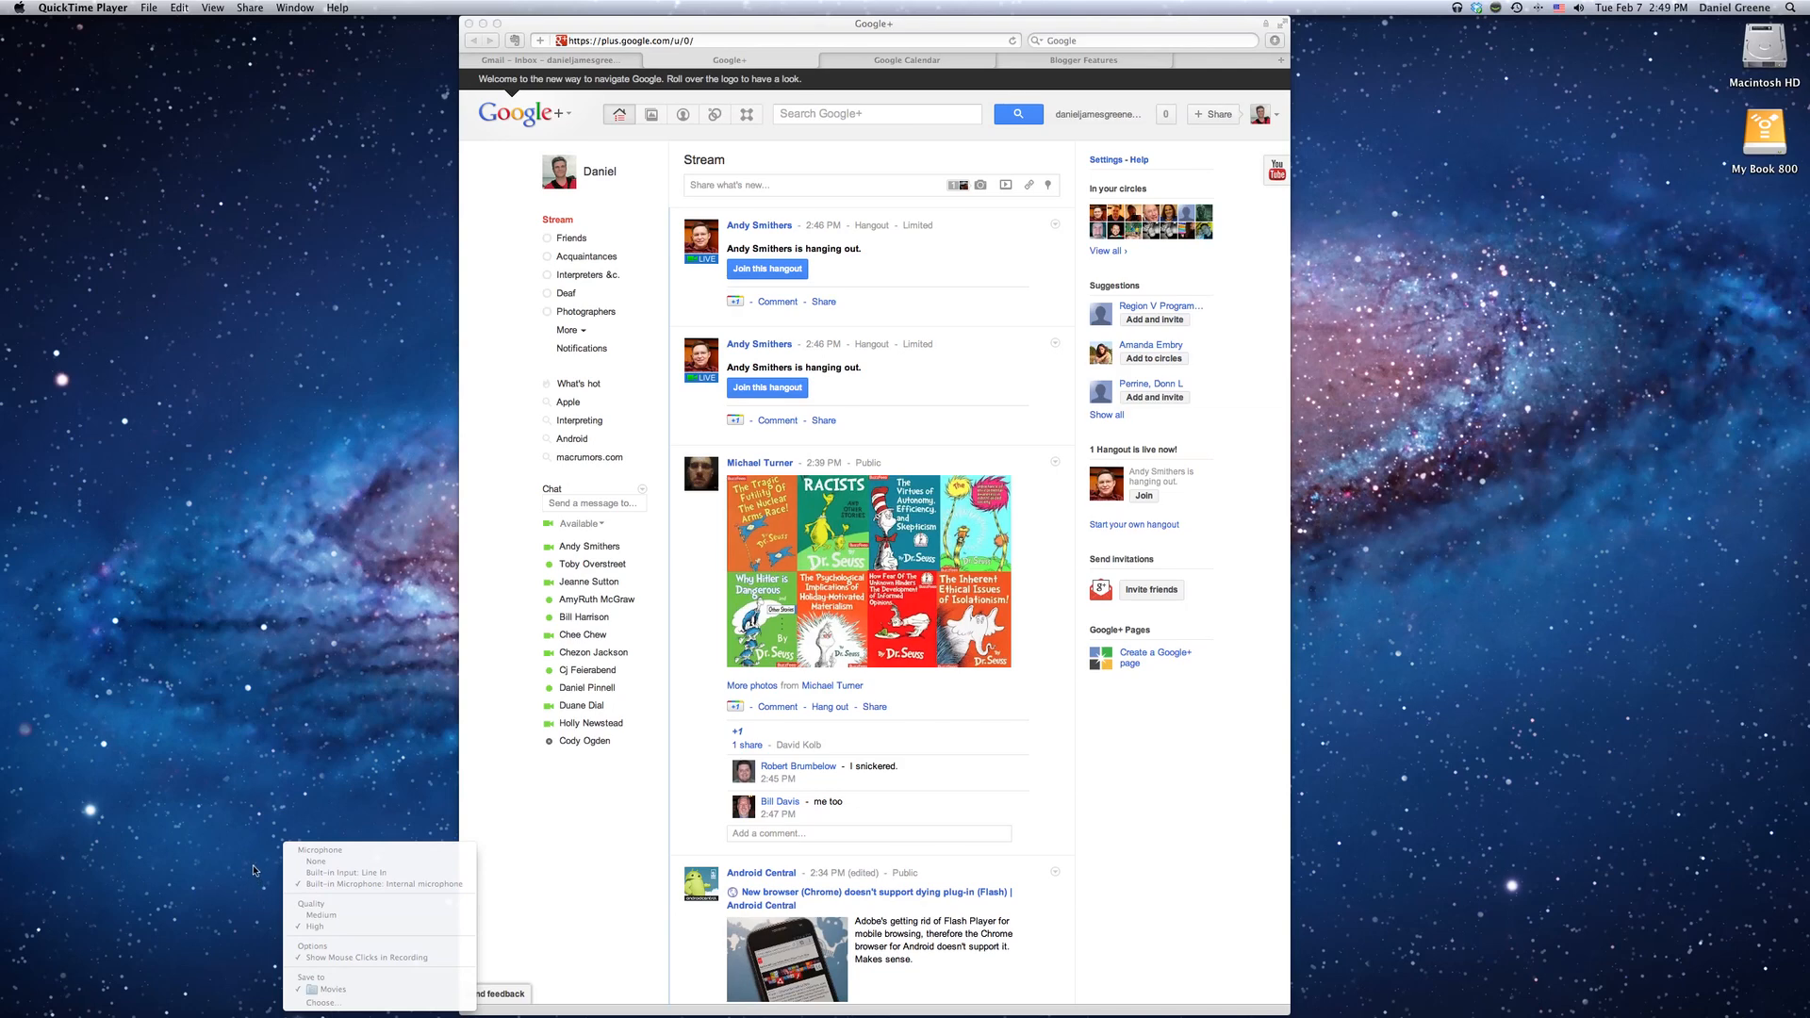
pyautogui.click(717, 448)
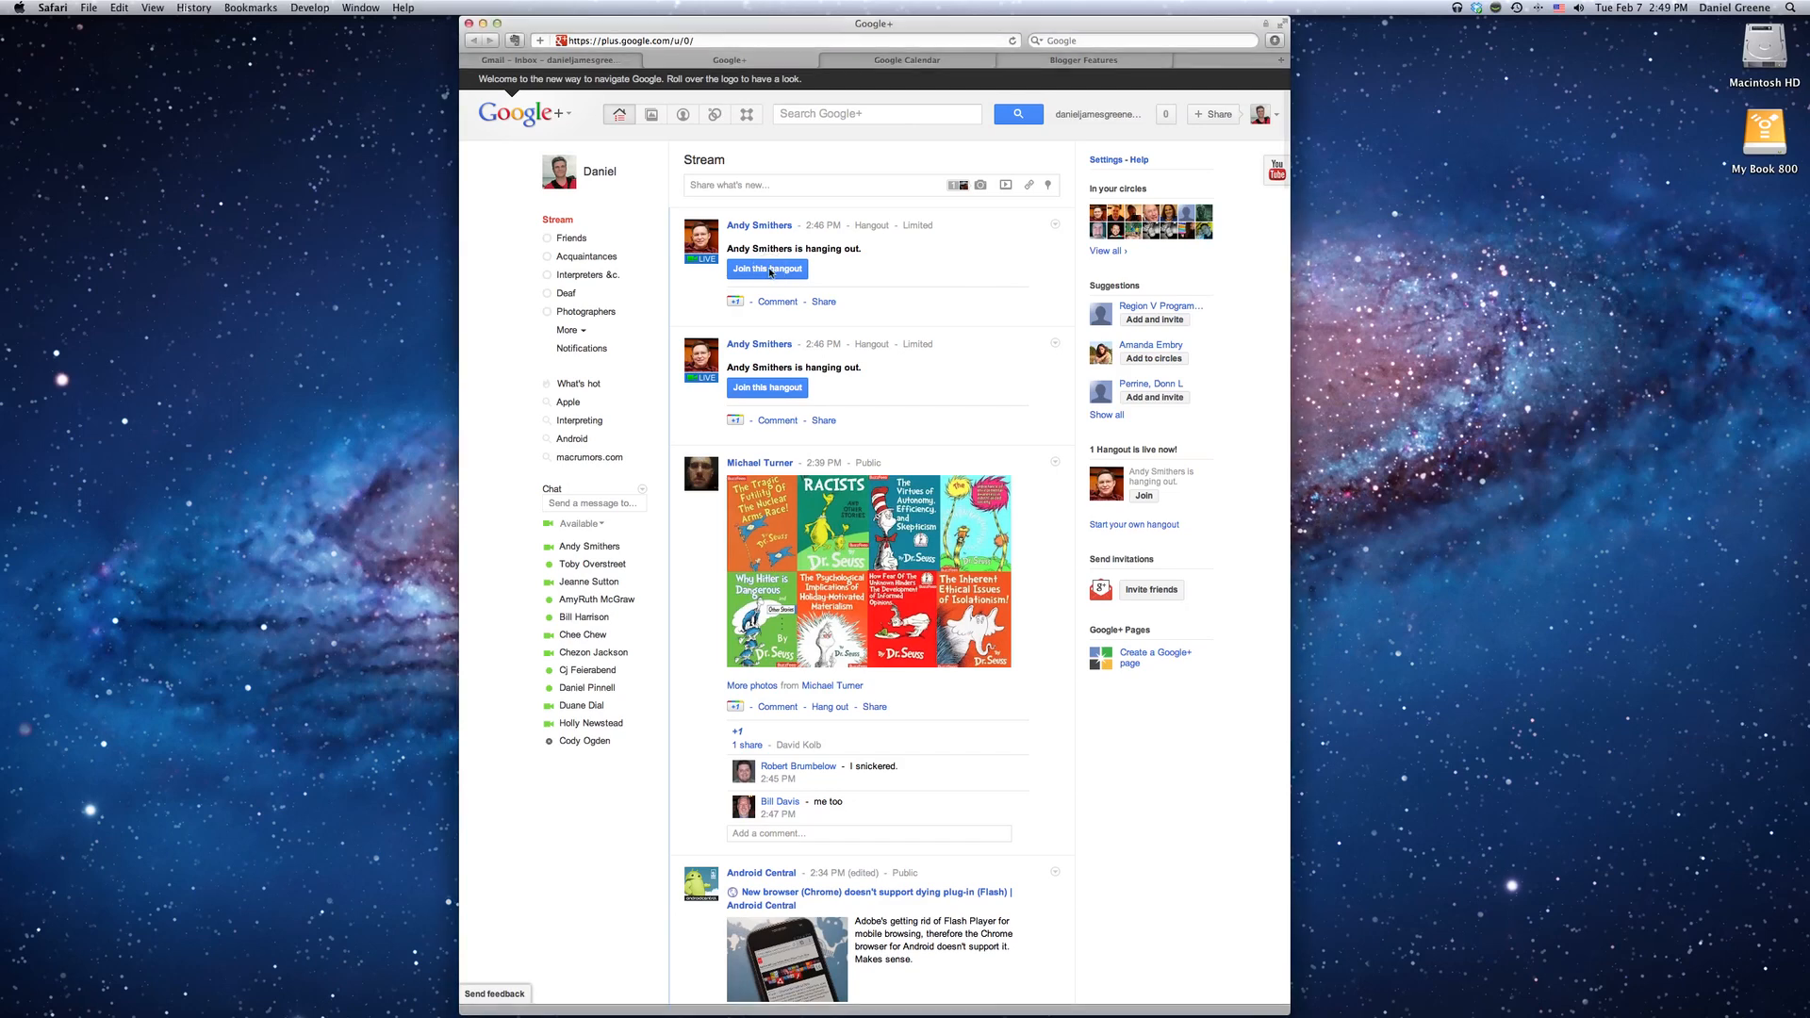
# Join the hangout from the first post in the Google+ stream.
pyautogui.click(767, 269)
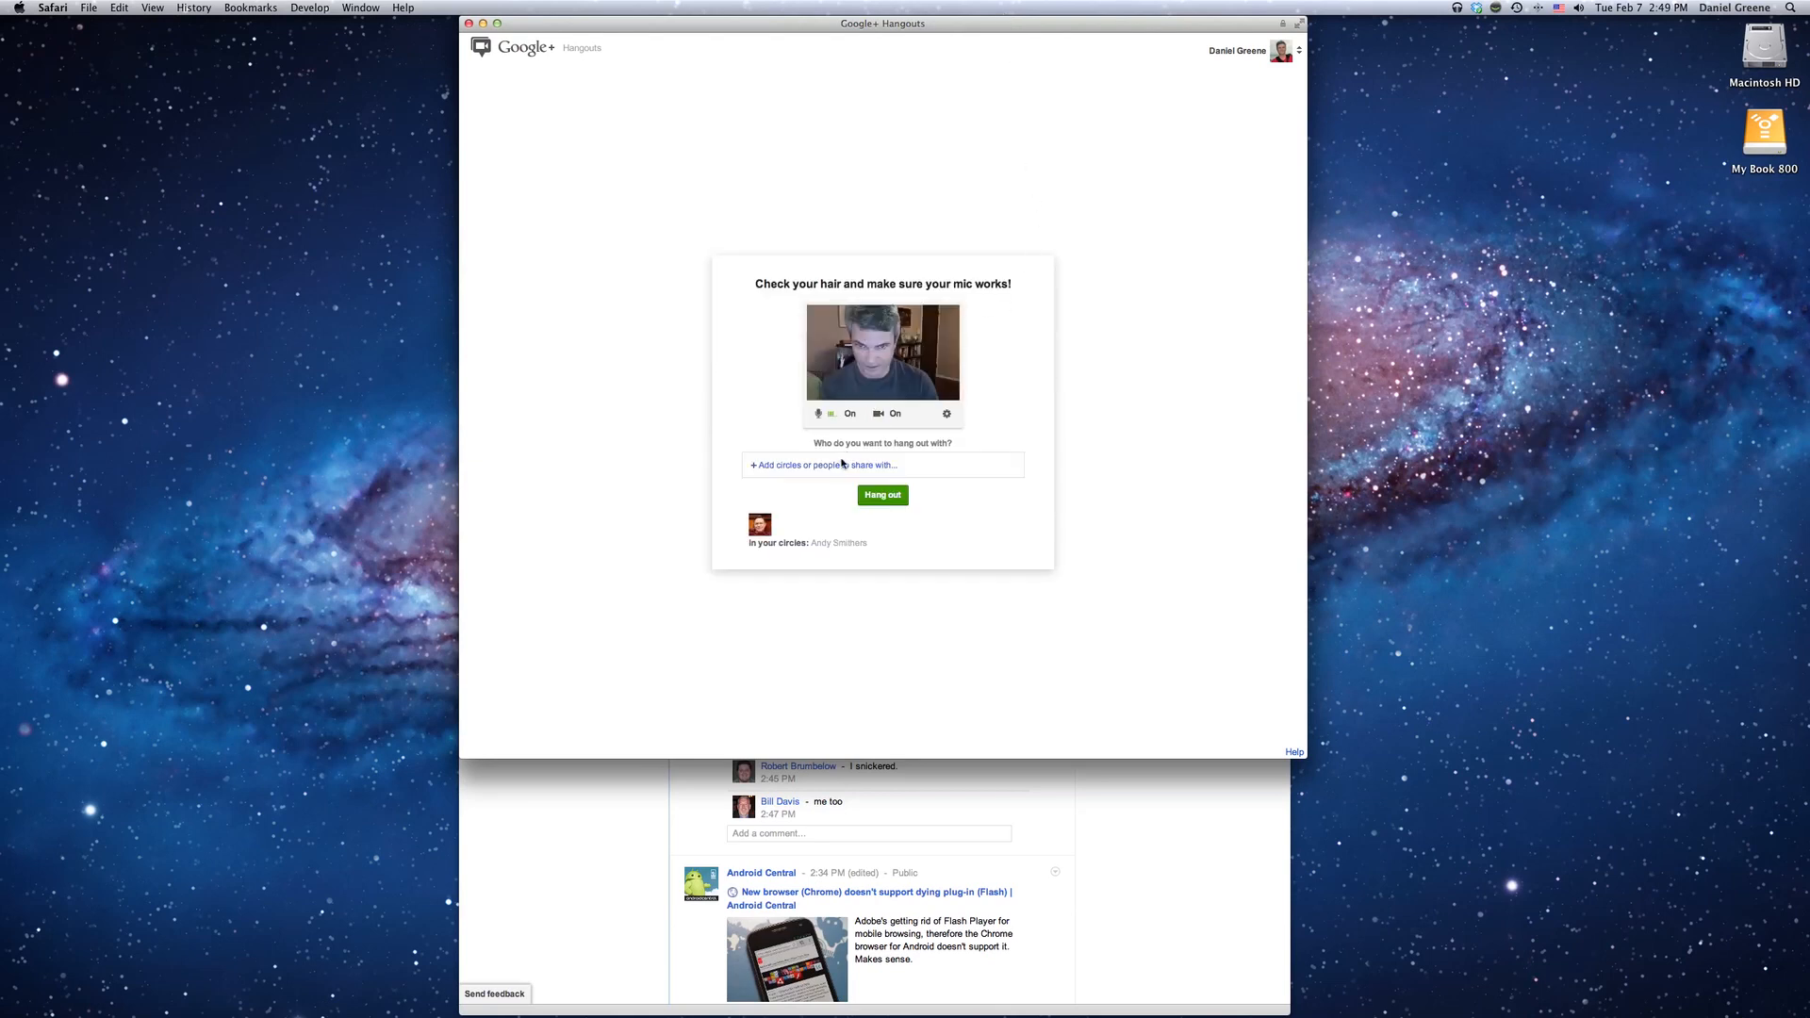
pyautogui.click(883, 464)
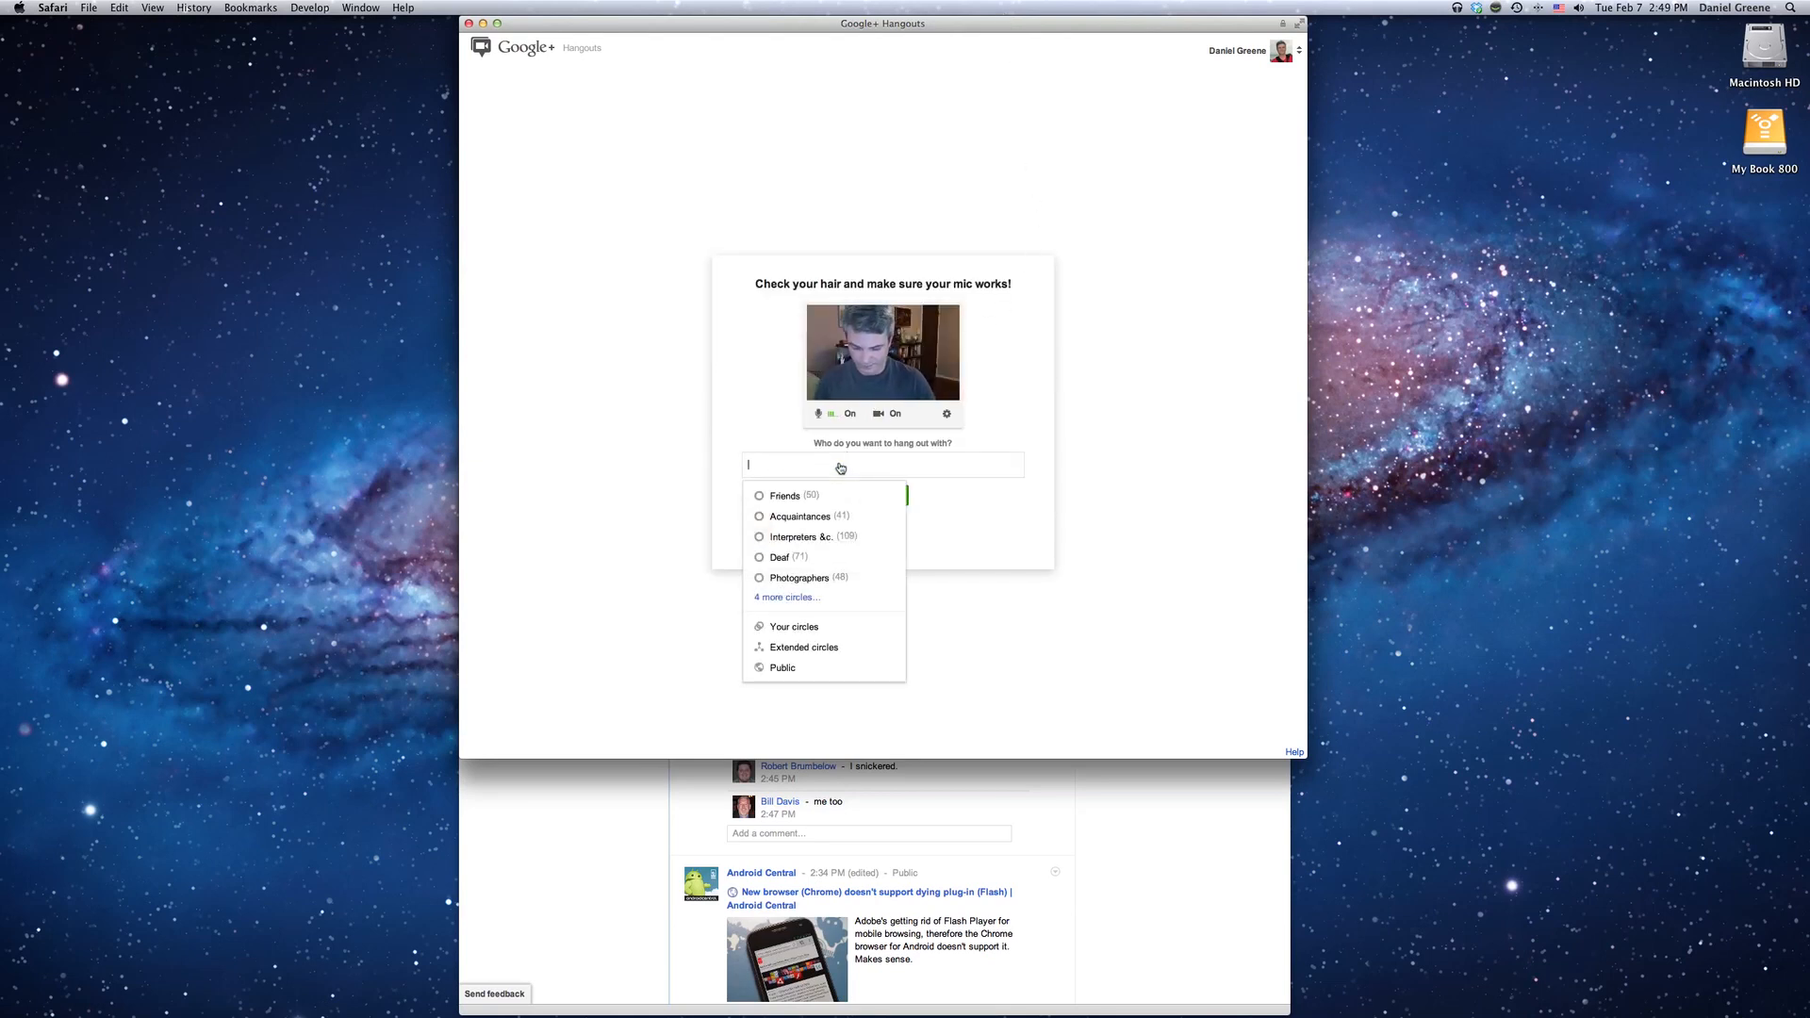
pyautogui.write('Andy Smithers')
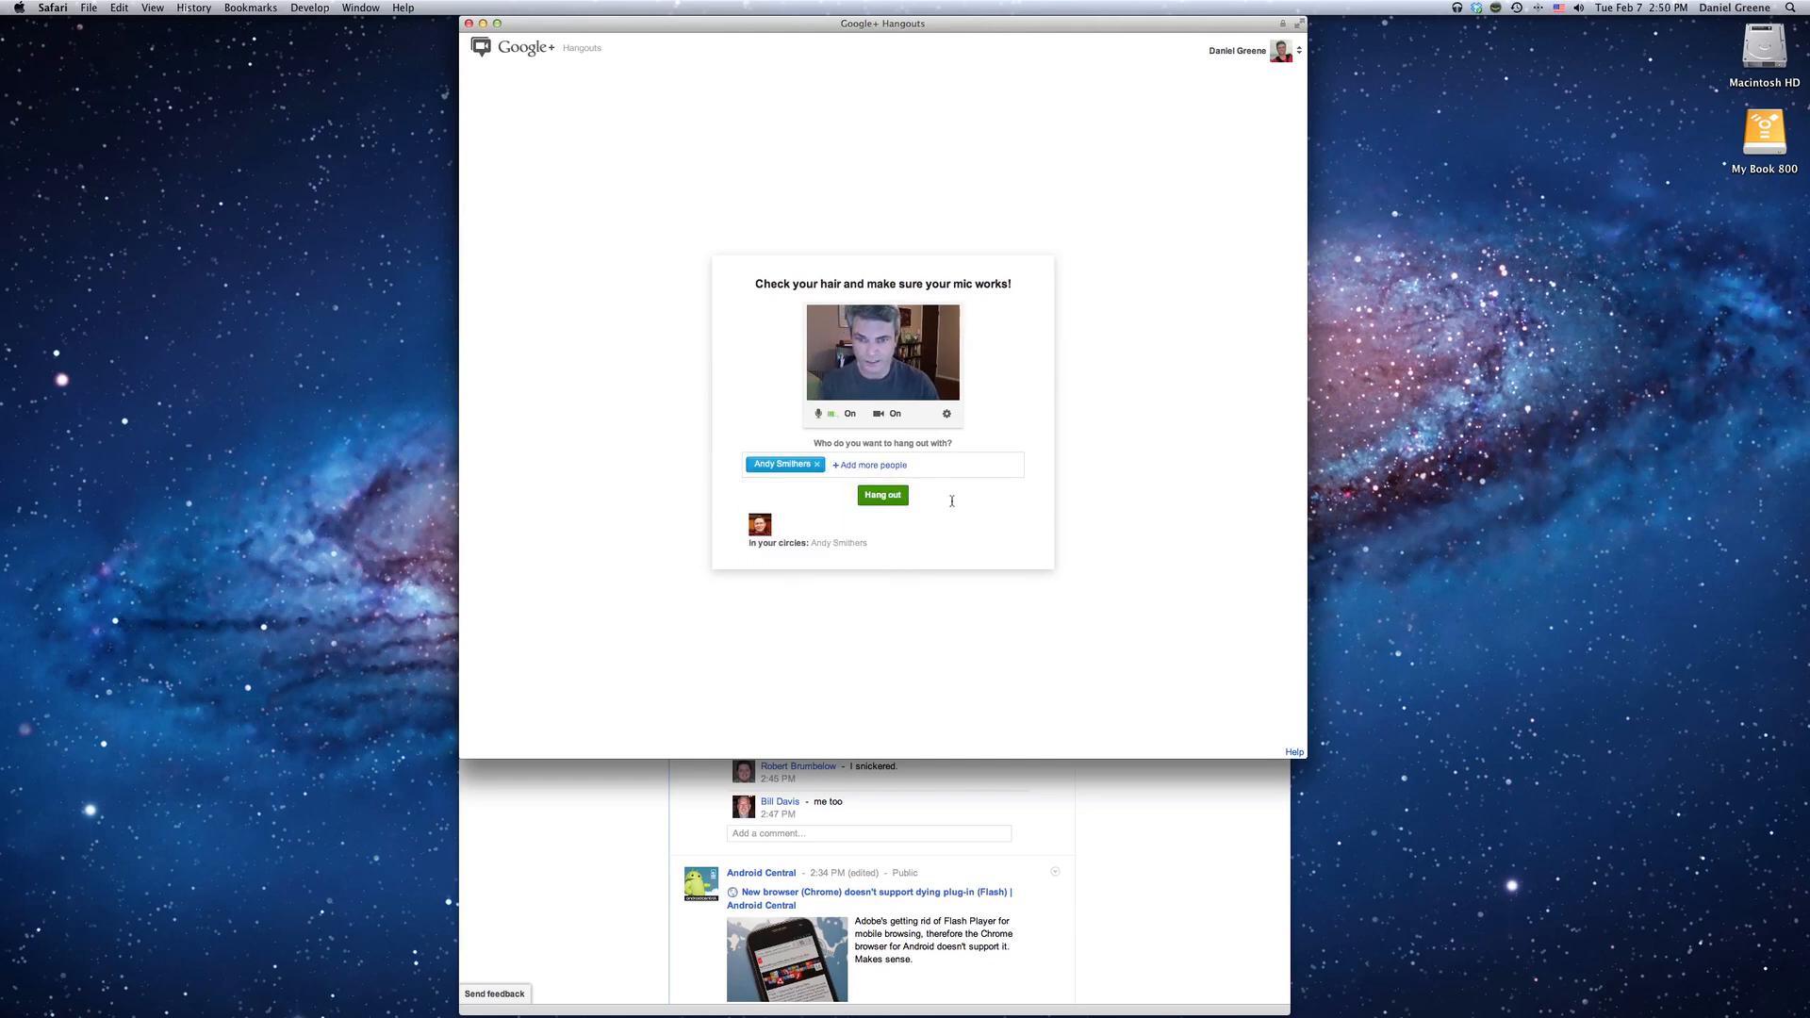
pyautogui.click(883, 494)
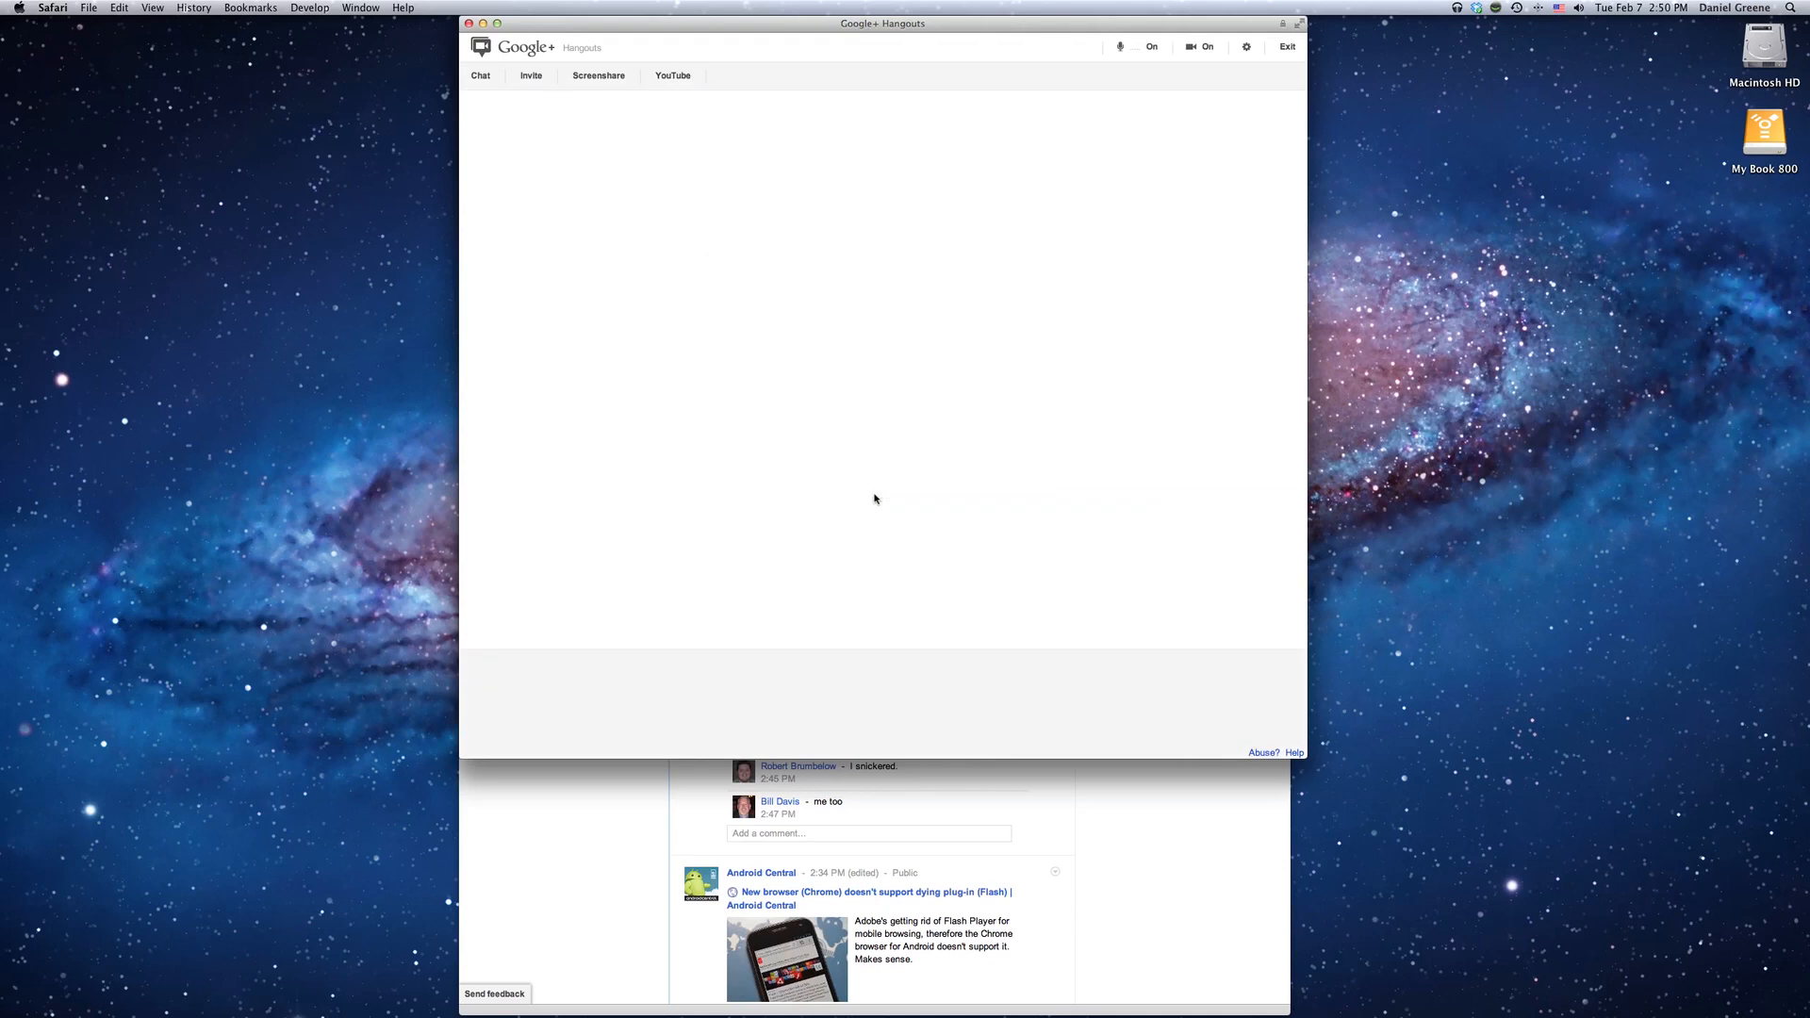